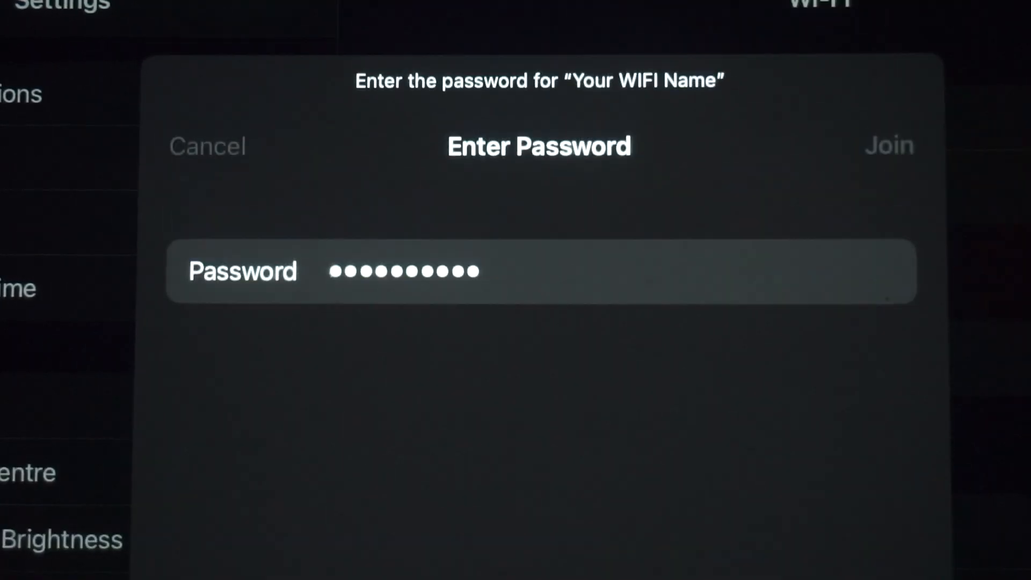
# Join the Wi-Fi network 'Your WIFI Name' with the entered password
pyautogui.click(890, 145)
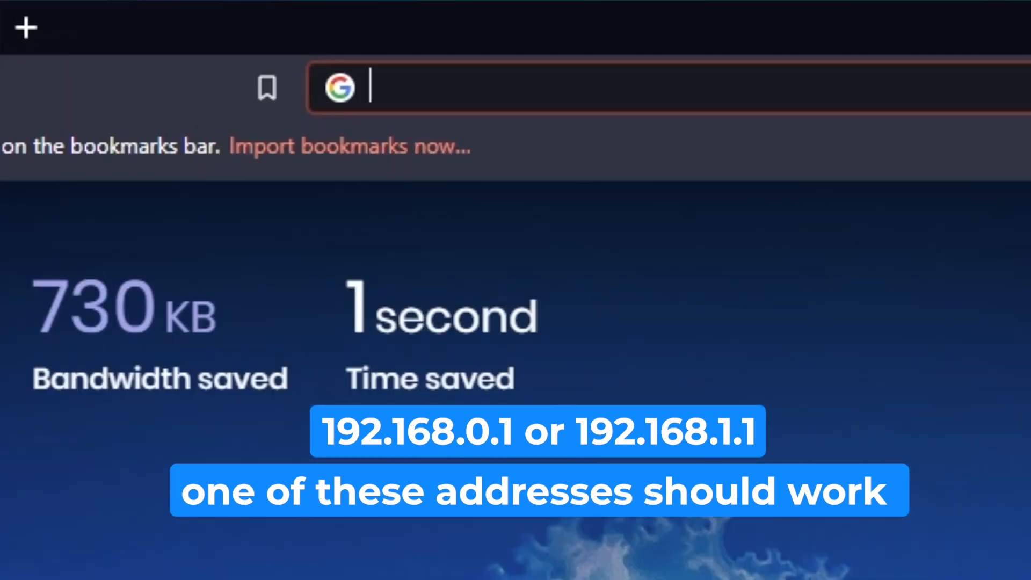
# Load the router admin page at 192.168.0.1 after 192.168.1.1 fails
pyautogui.write('192.168.0.1')
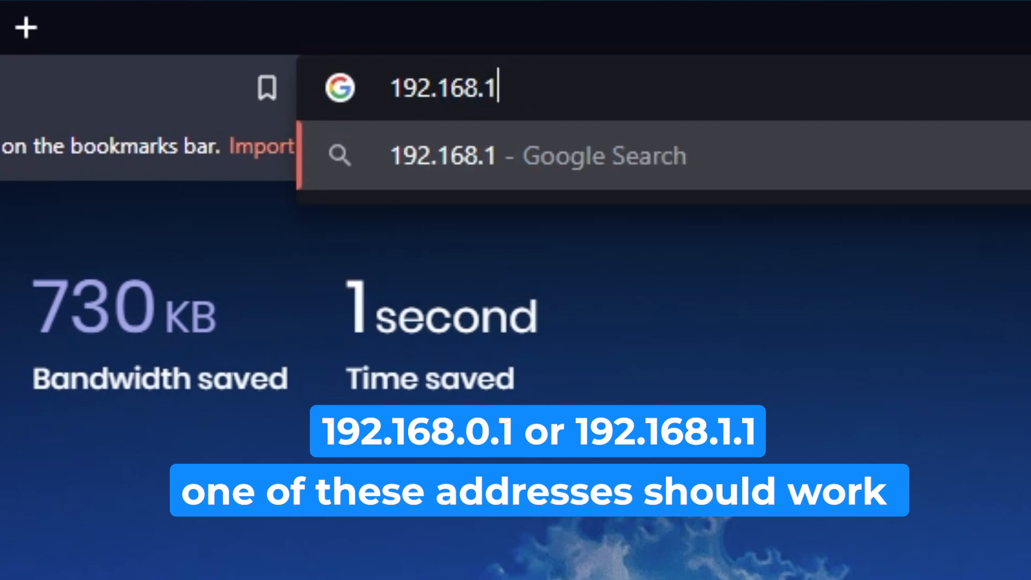
pyautogui.write('.1')
pyautogui.press('Enter')
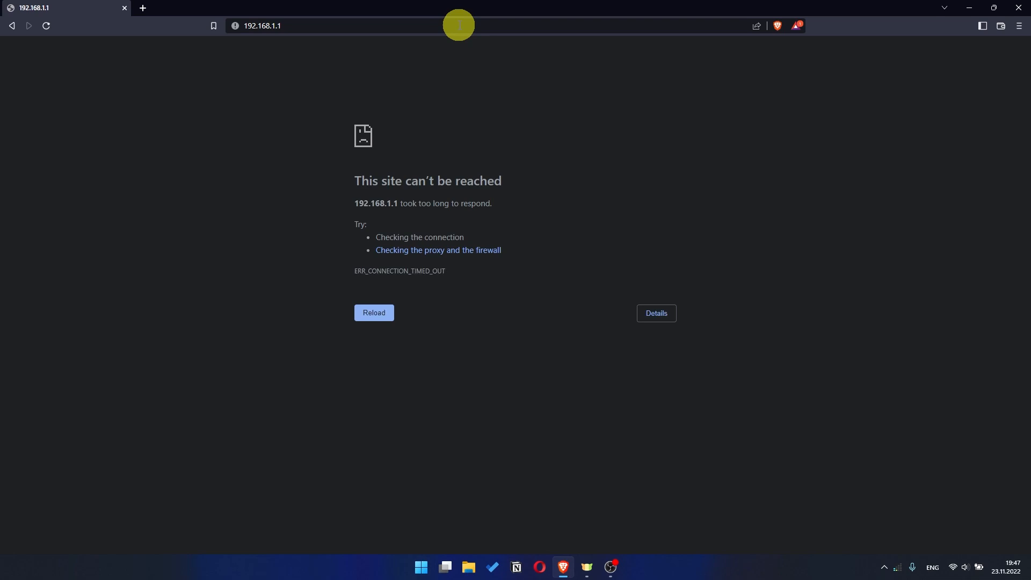
pyautogui.click(374, 313)
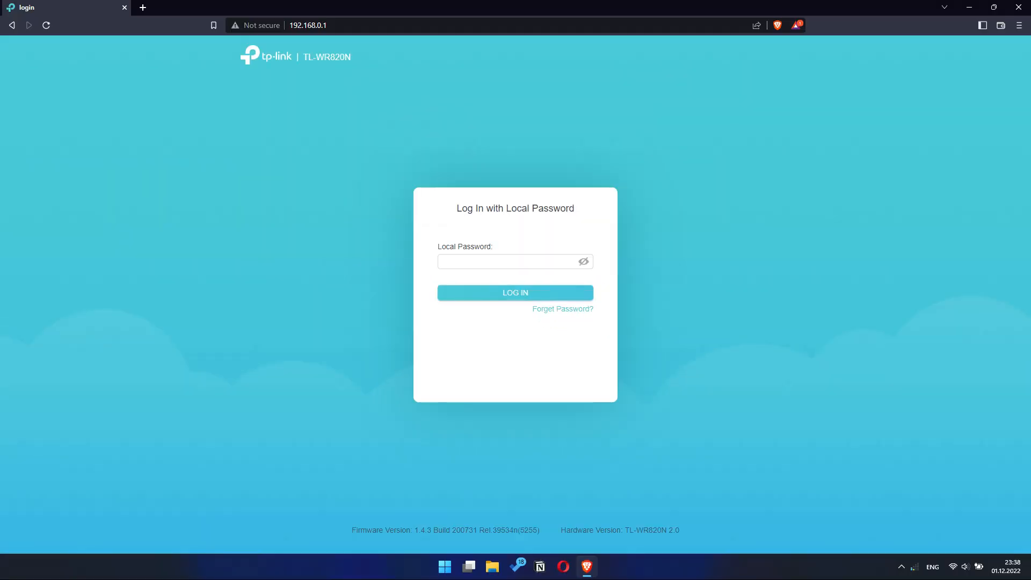
# Create the administrator password with matching confirmation and start quick setup
pyautogui.click(308, 25)
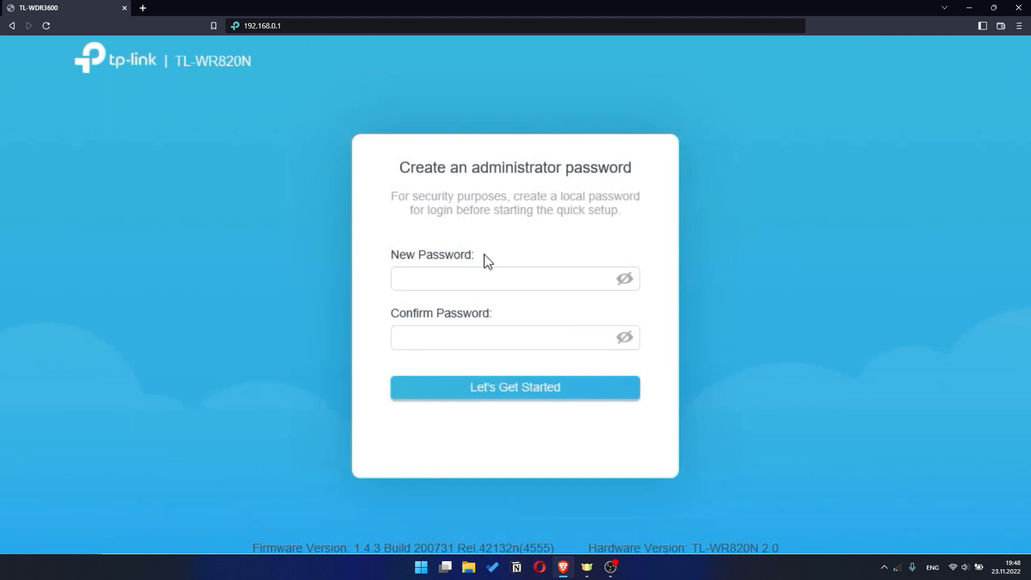
pyautogui.click(514, 387)
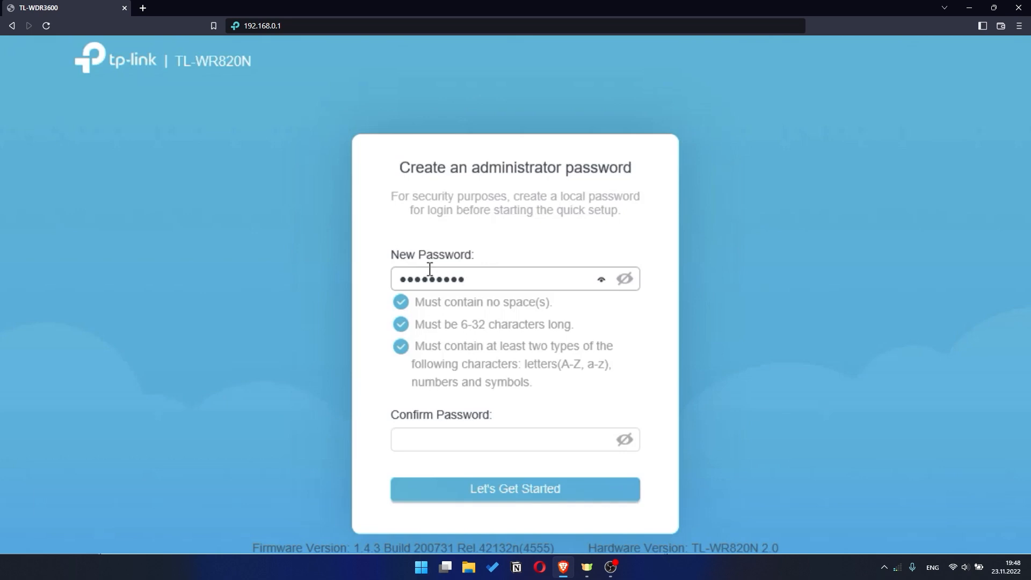
pyautogui.click(515, 337)
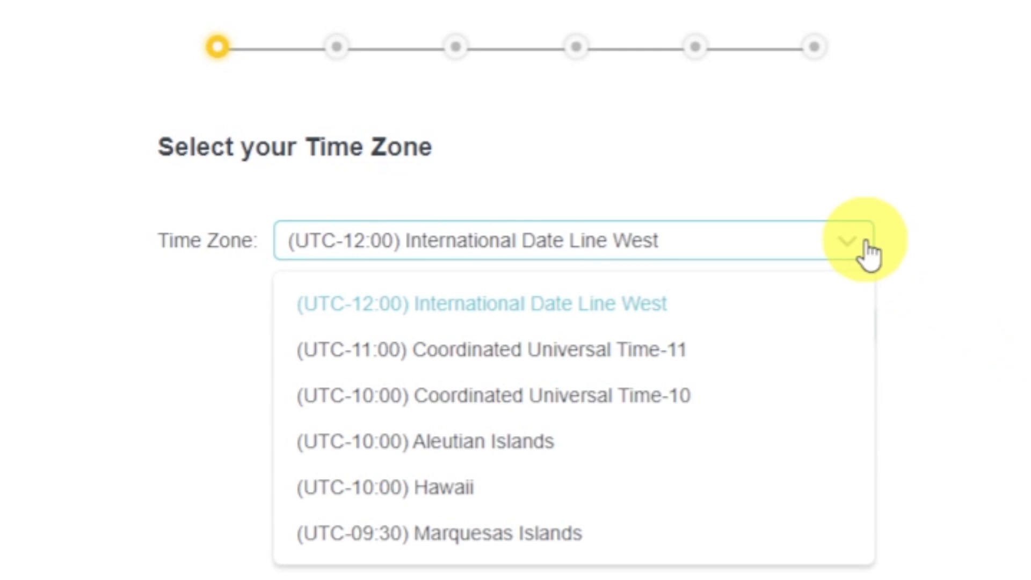
# Choose (UTC-12:00) International Date Line West as the router's time zone
pyautogui.click(482, 303)
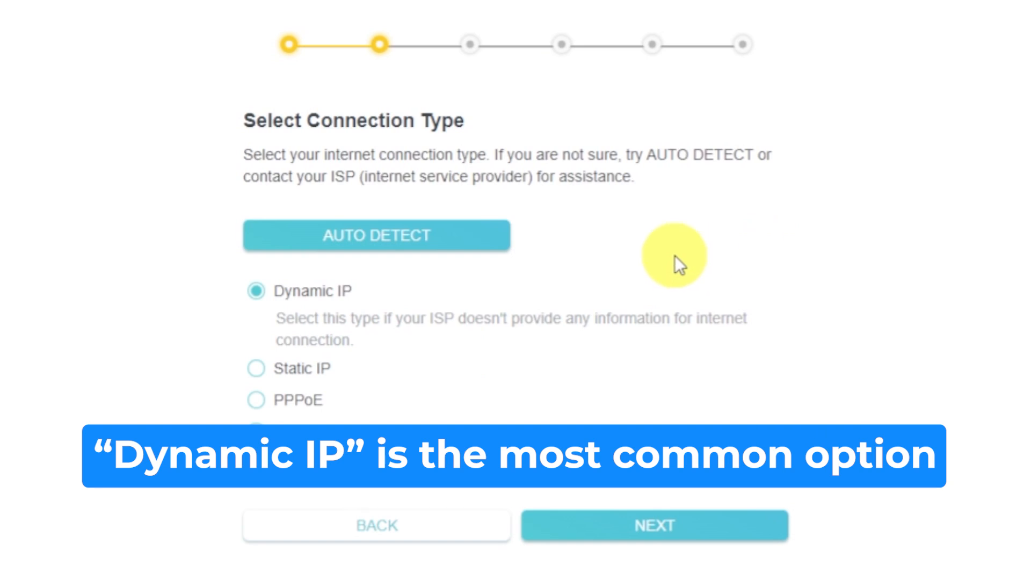
# Auto-detect the connection type, confirm Dynamic IP and continue
pyautogui.click(376, 235)
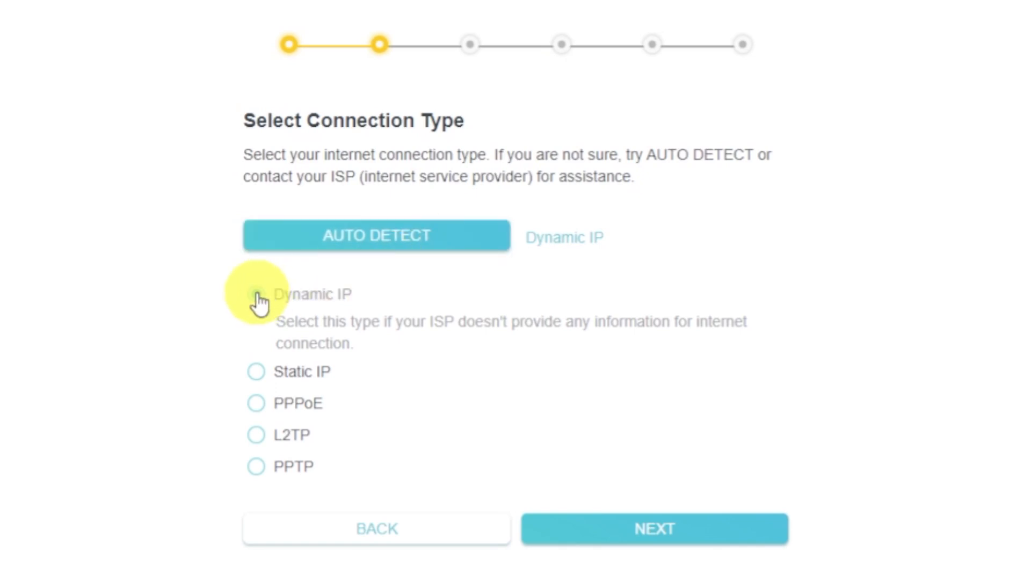
pyautogui.click(255, 295)
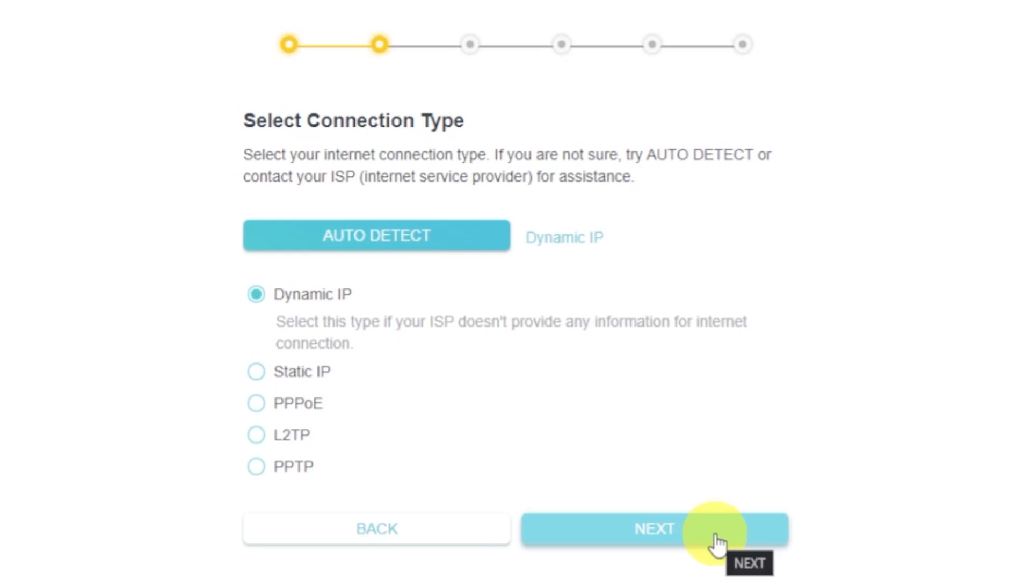
pyautogui.click(654, 529)
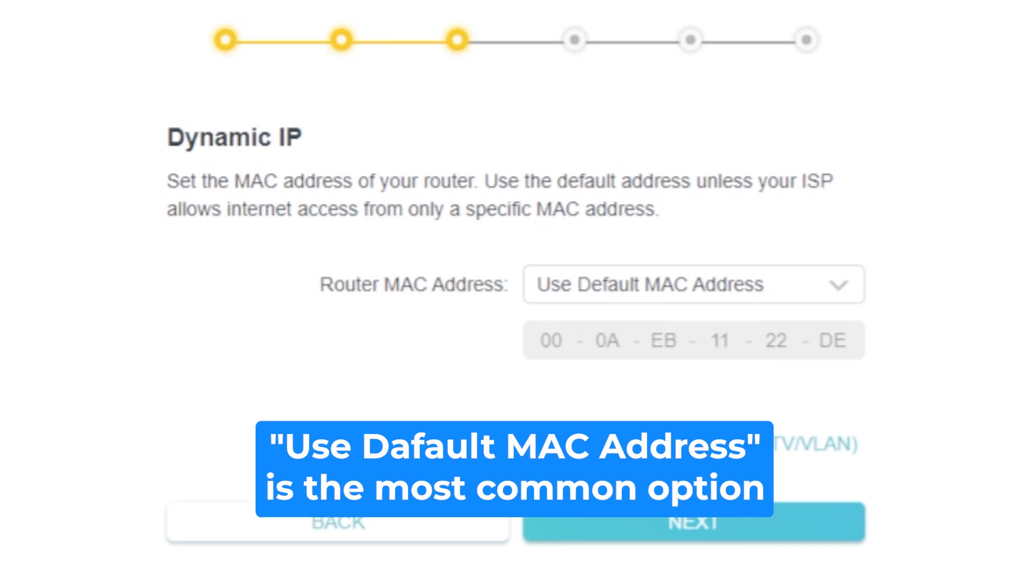
# Review the Router MAC Address choices, keeping Use Default MAC Address
pyautogui.click(840, 284)
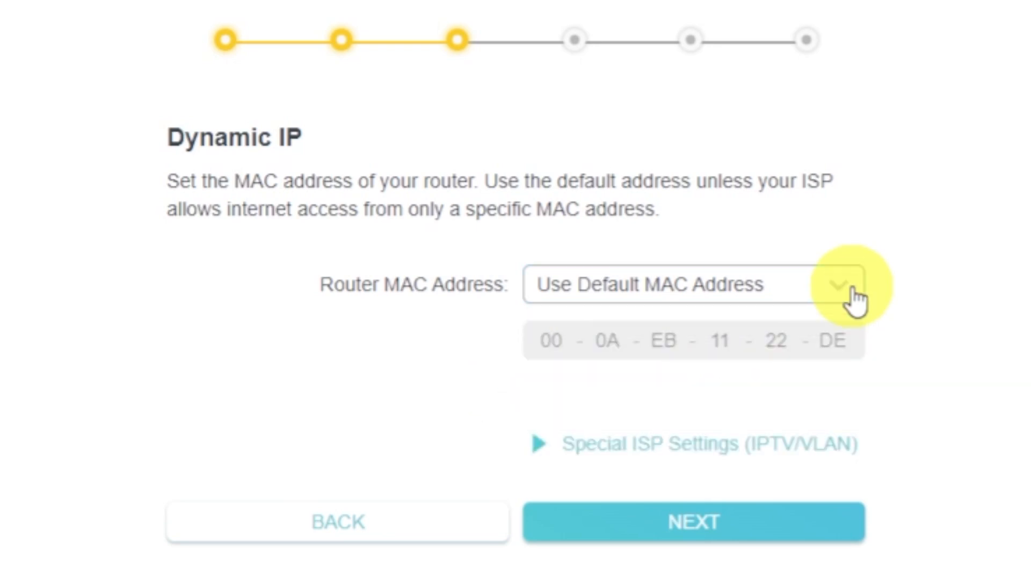
pyautogui.click(691, 522)
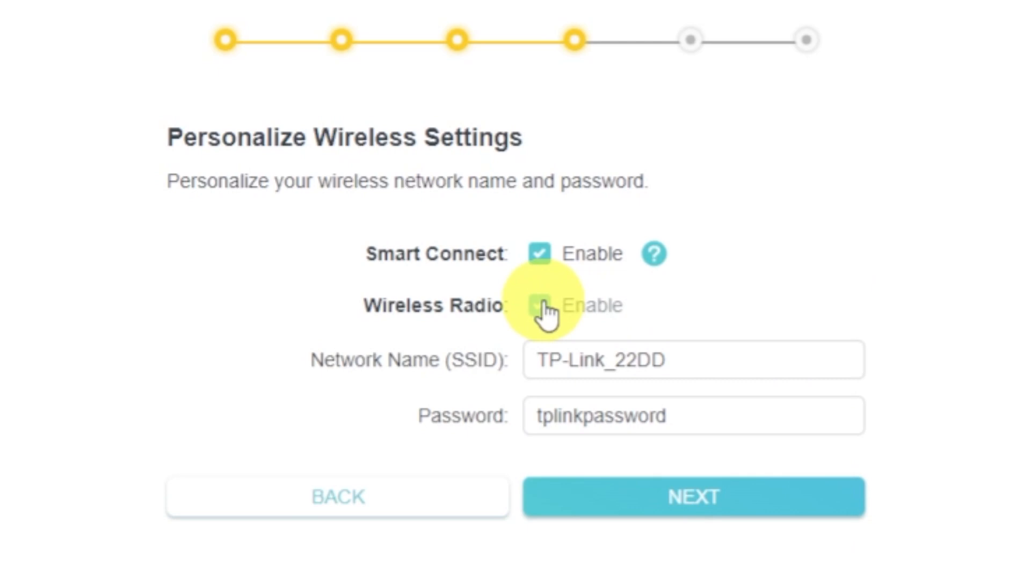
# Keep Wireless Radio enabled and confirm the default SSID and password
pyautogui.click(541, 305)
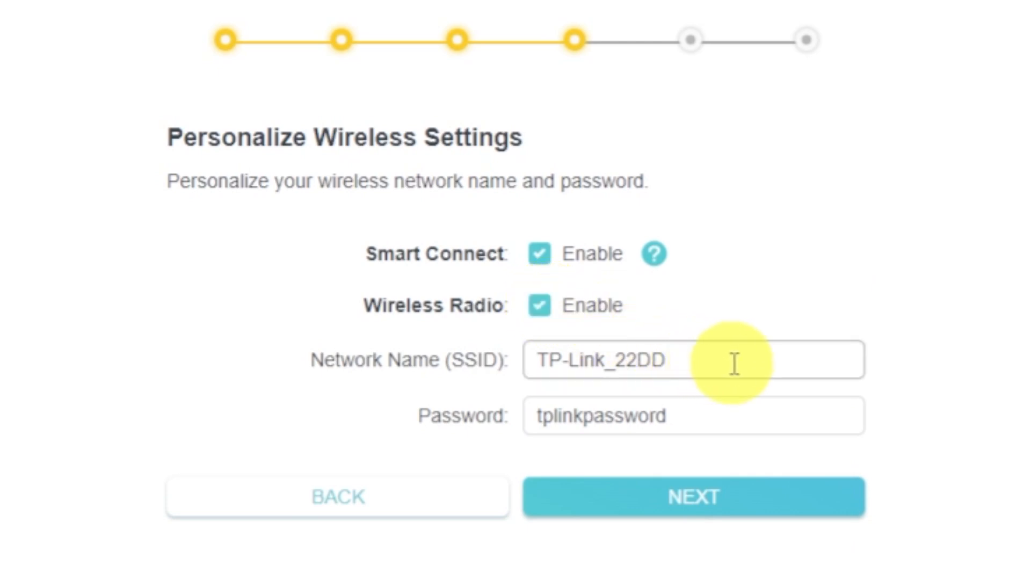
pyautogui.click(693, 360)
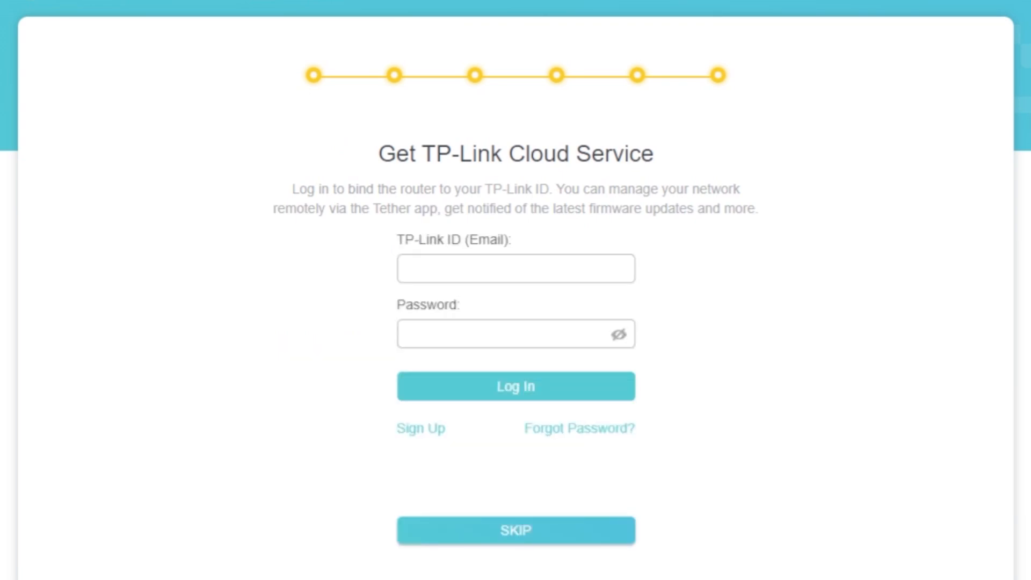
# Skip TP-Link Cloud sign-in and finish setup from the Success summary
pyautogui.click(516, 529)
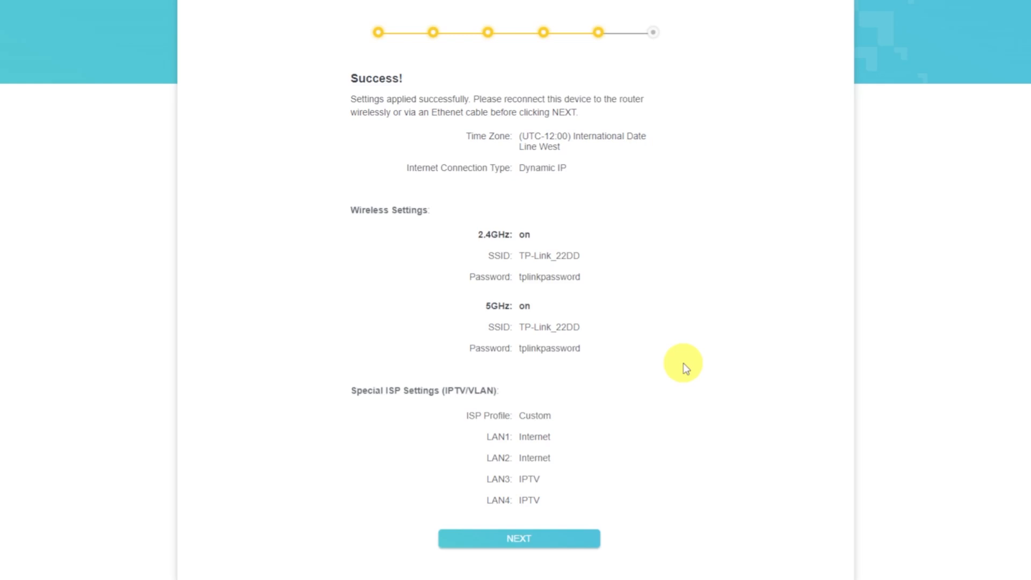
pyautogui.moveTo(706, 370)
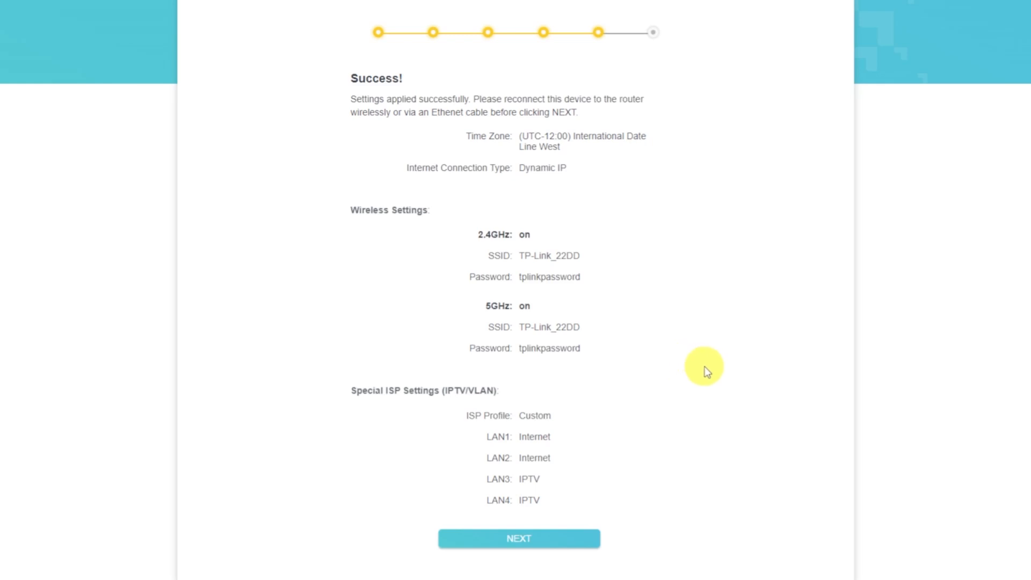
pyautogui.click(517, 539)
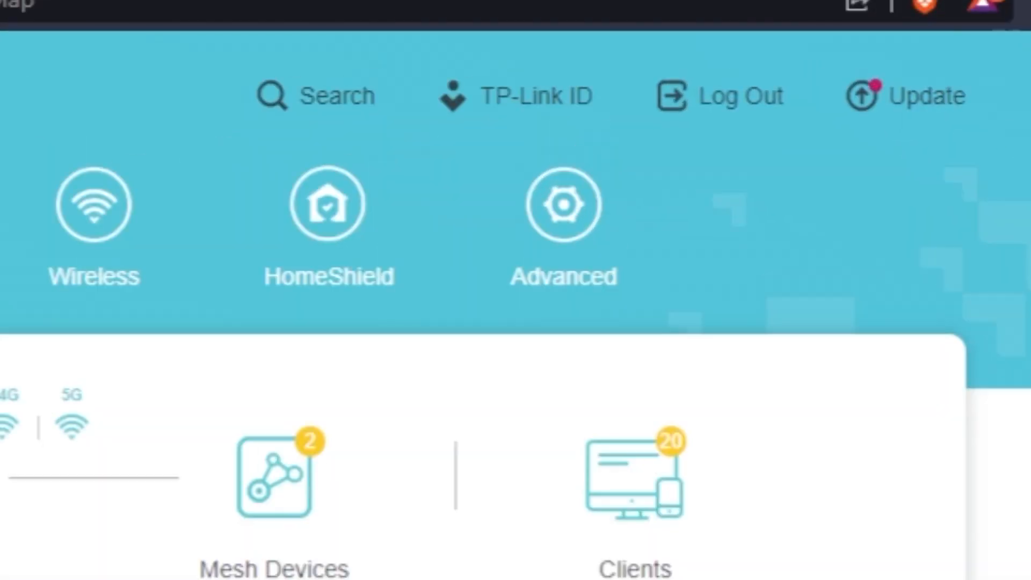
# Reboot the router from Advanced > System > Reboot
pyautogui.click(562, 204)
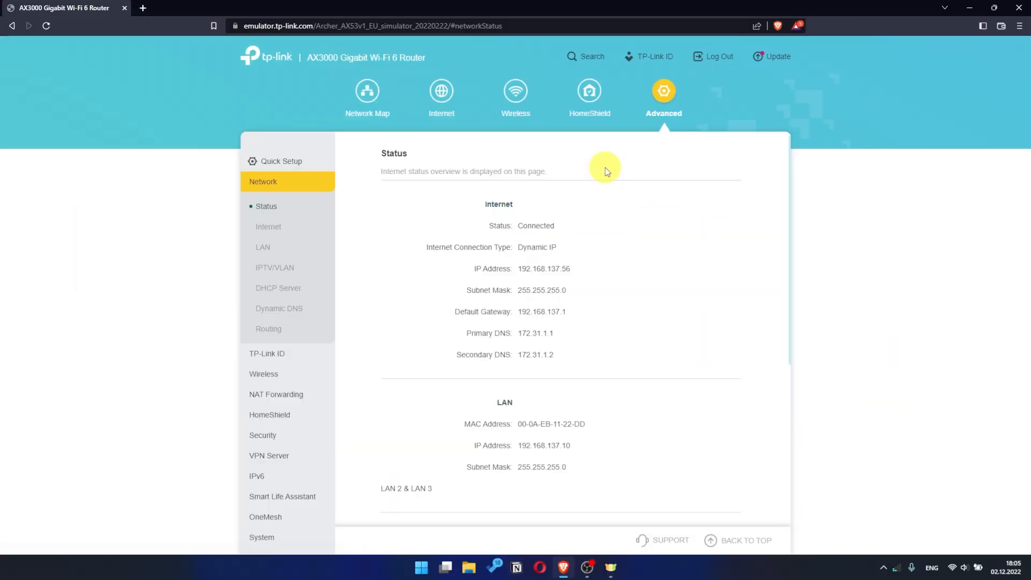
pyautogui.moveTo(600, 195)
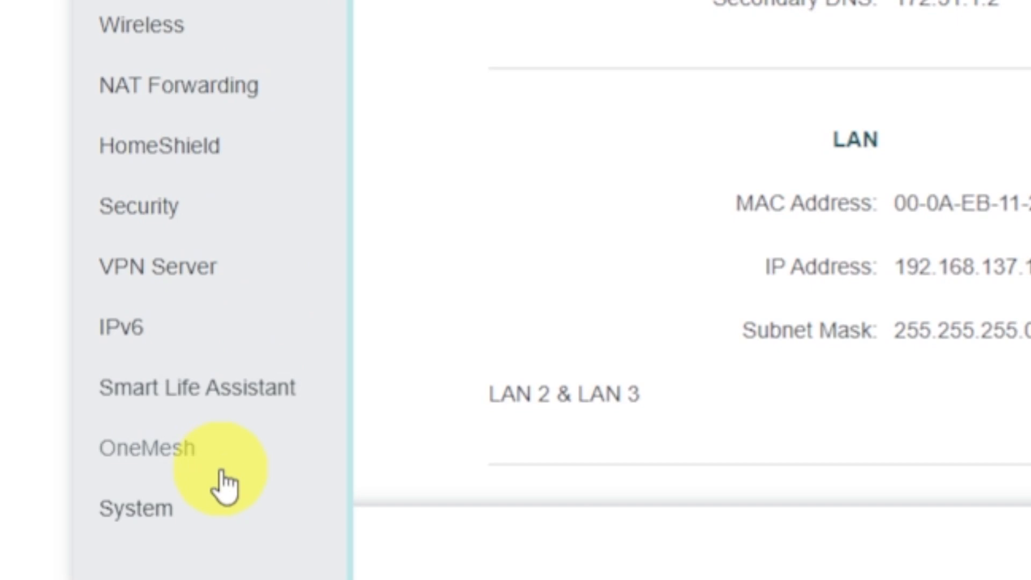
pyautogui.click(136, 506)
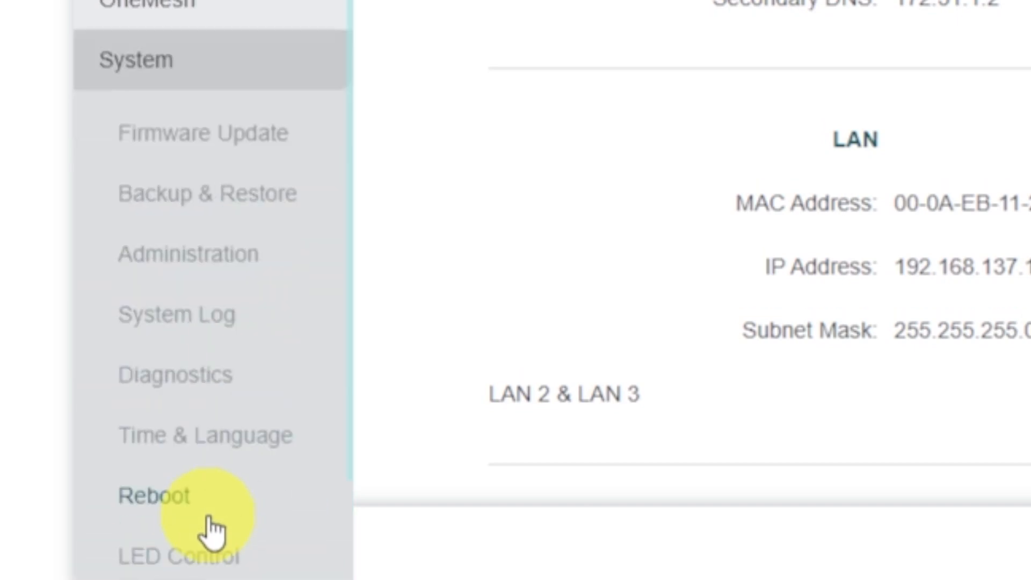
pyautogui.click(153, 495)
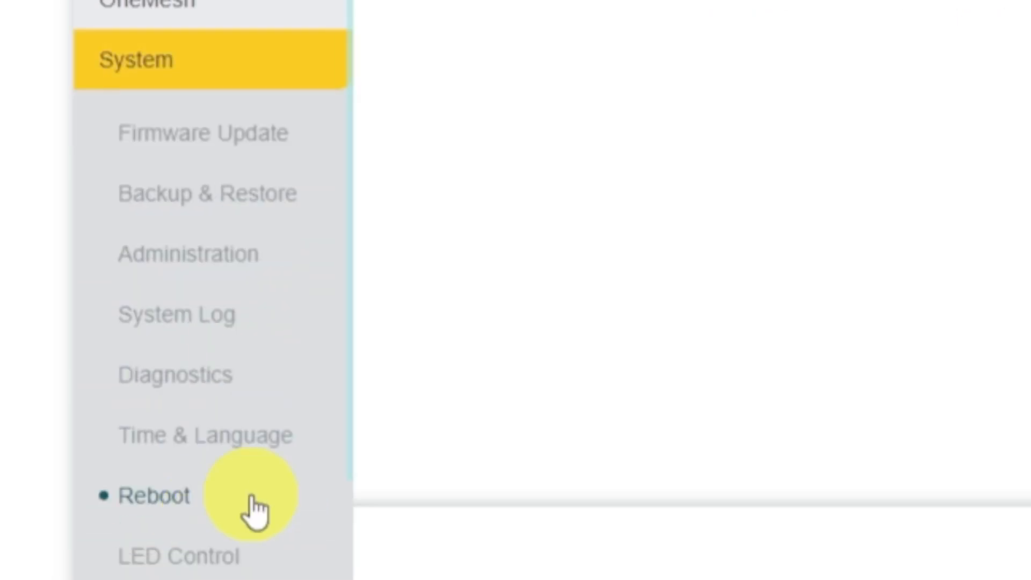
pyautogui.click(154, 495)
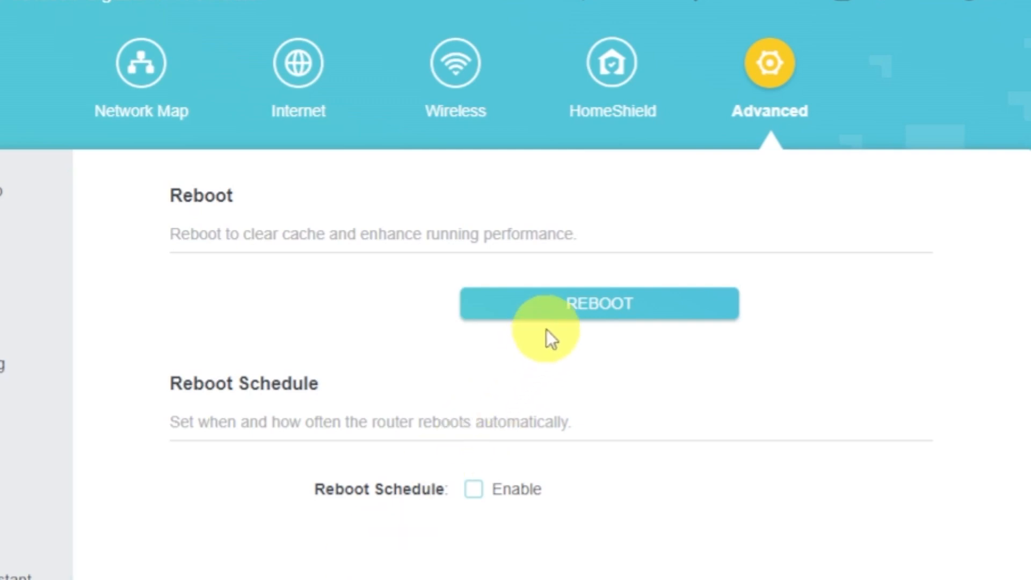
pyautogui.click(599, 303)
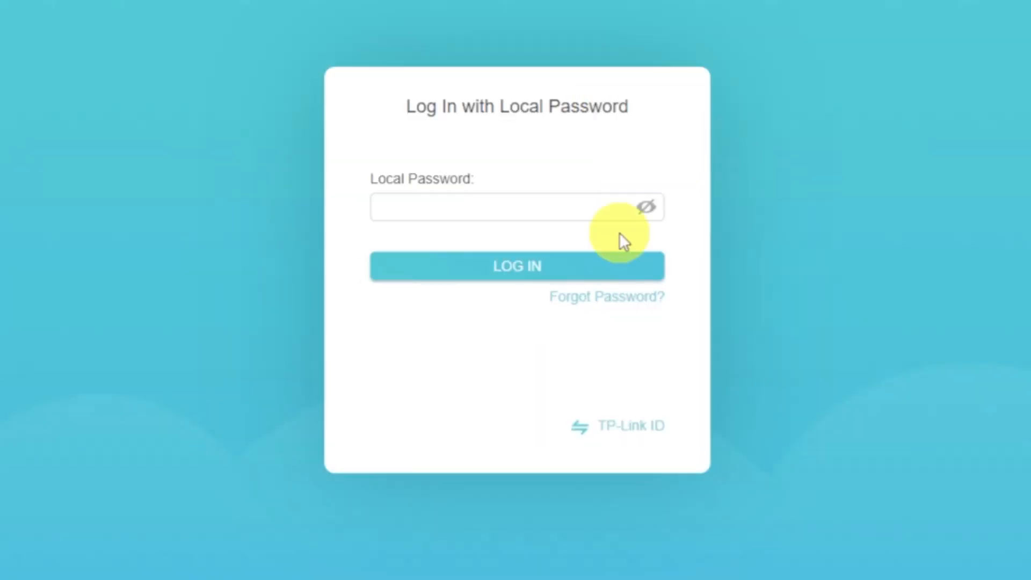
# Log back in with the local password to reach the Network Map
pyautogui.click(487, 207)
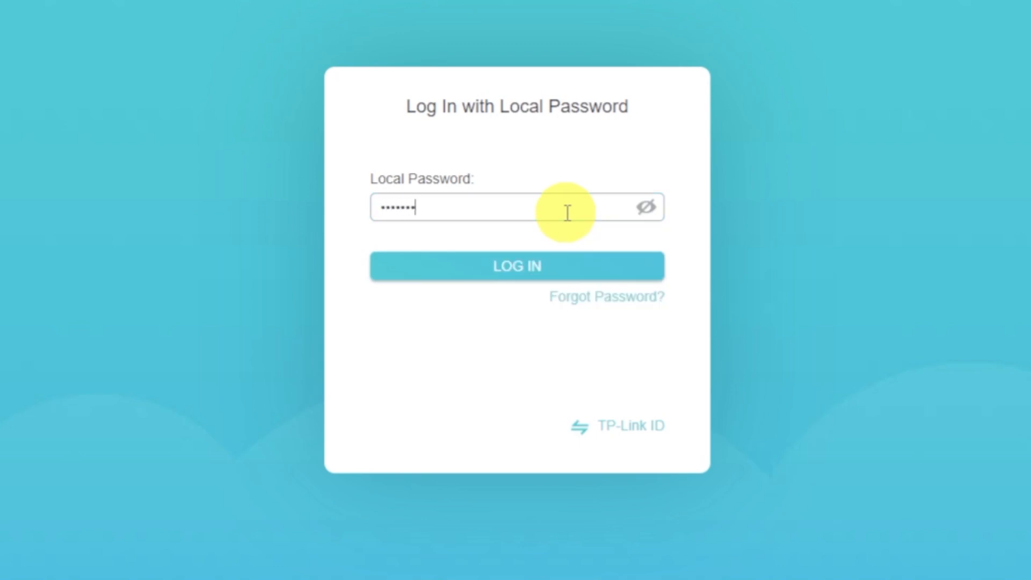
pyautogui.click(517, 266)
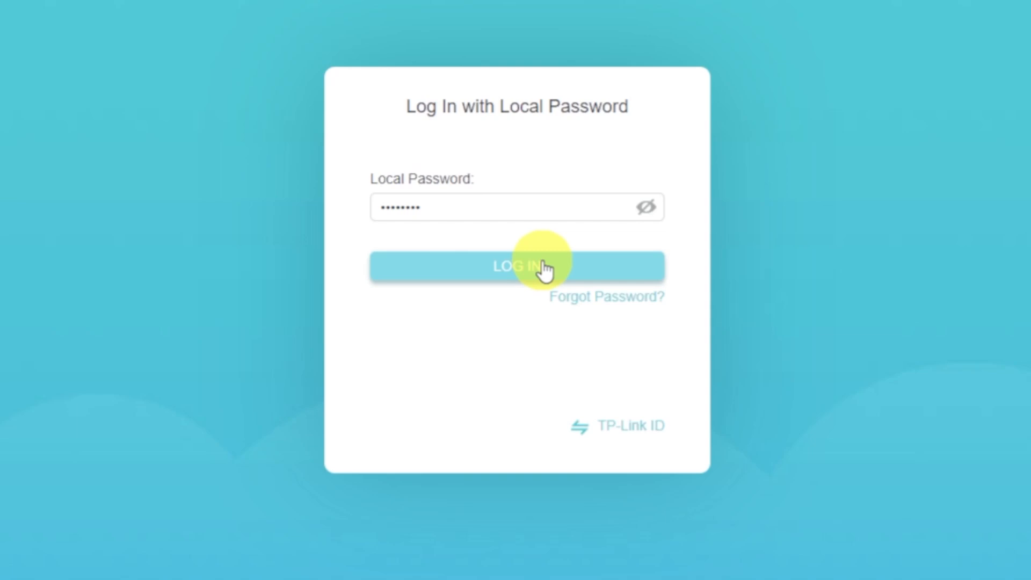
pyautogui.click(517, 266)
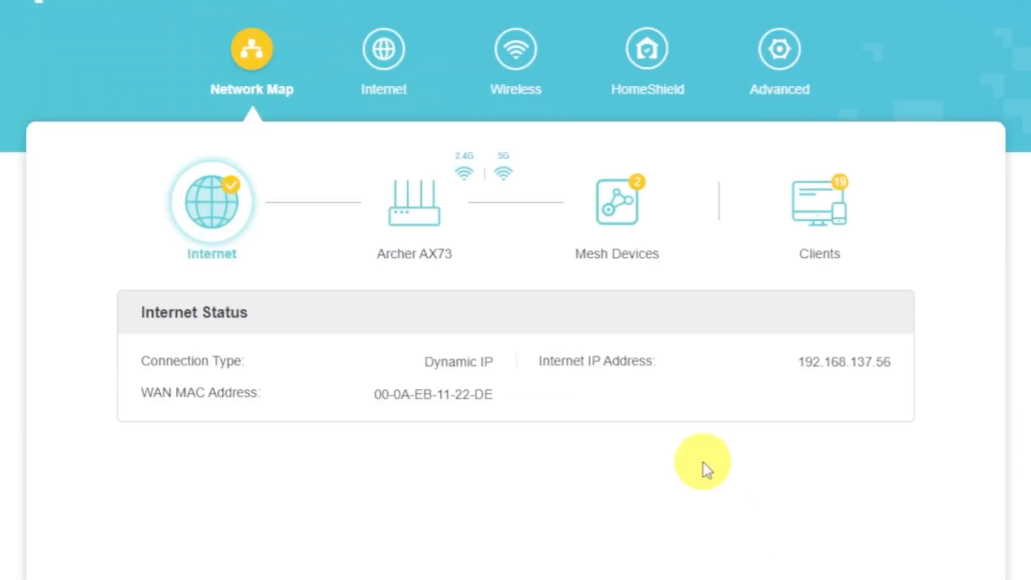
# Set the router MAC address to Clone Current Device MAC on the Internet page and save
pyautogui.click(383, 49)
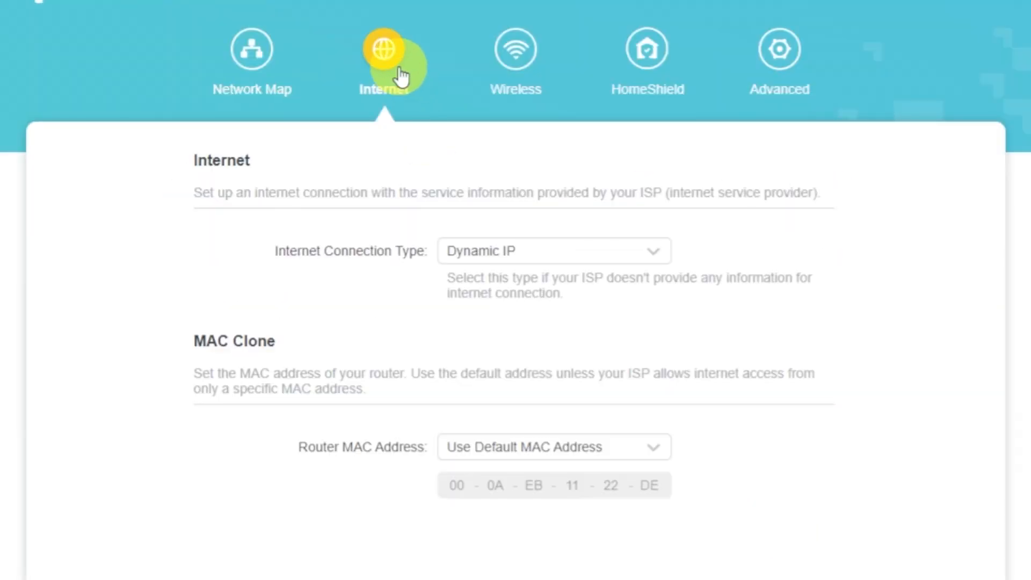
pyautogui.click(651, 447)
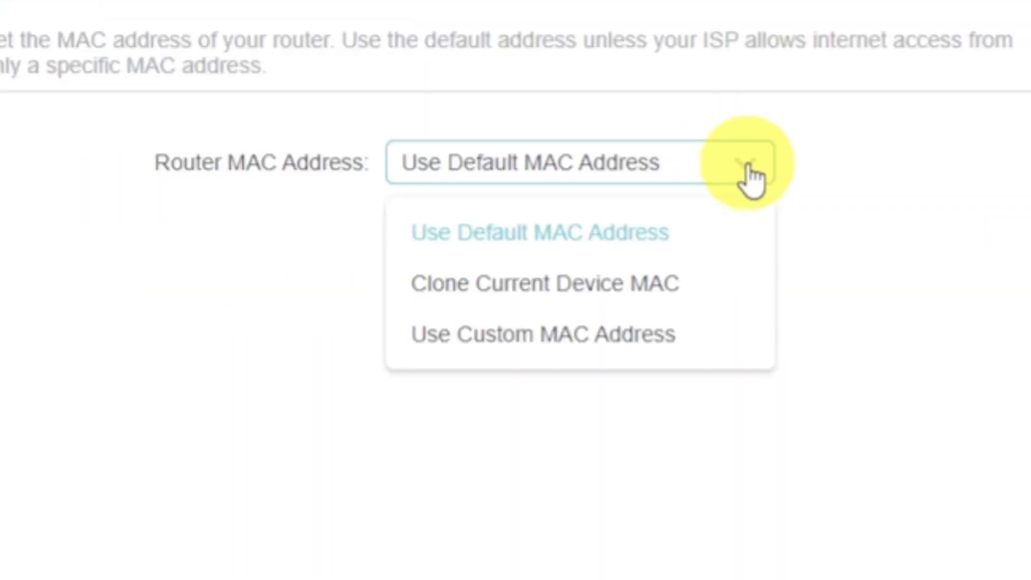
pyautogui.click(545, 283)
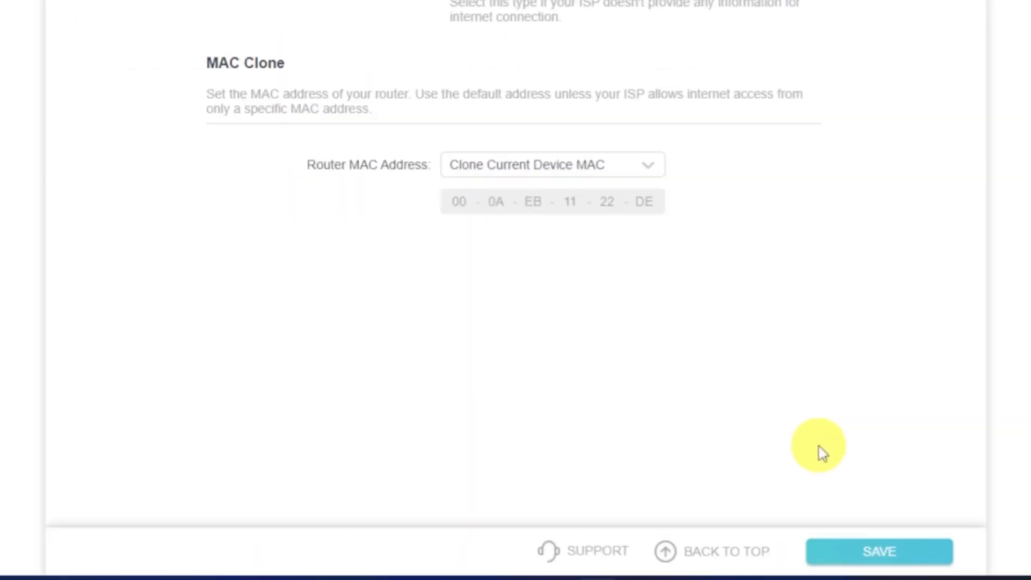
pyautogui.click(878, 551)
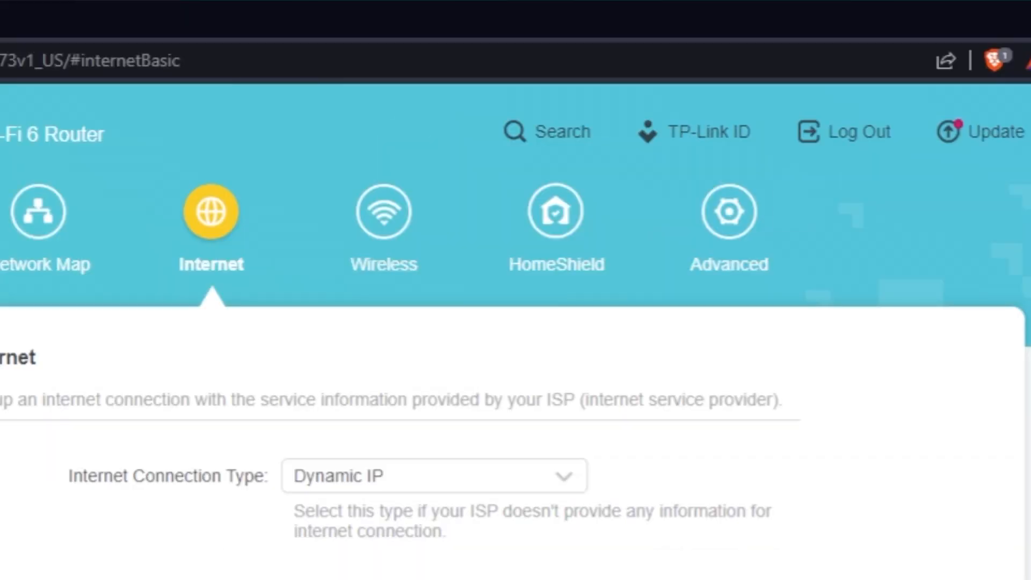
pyautogui.moveTo(729, 217)
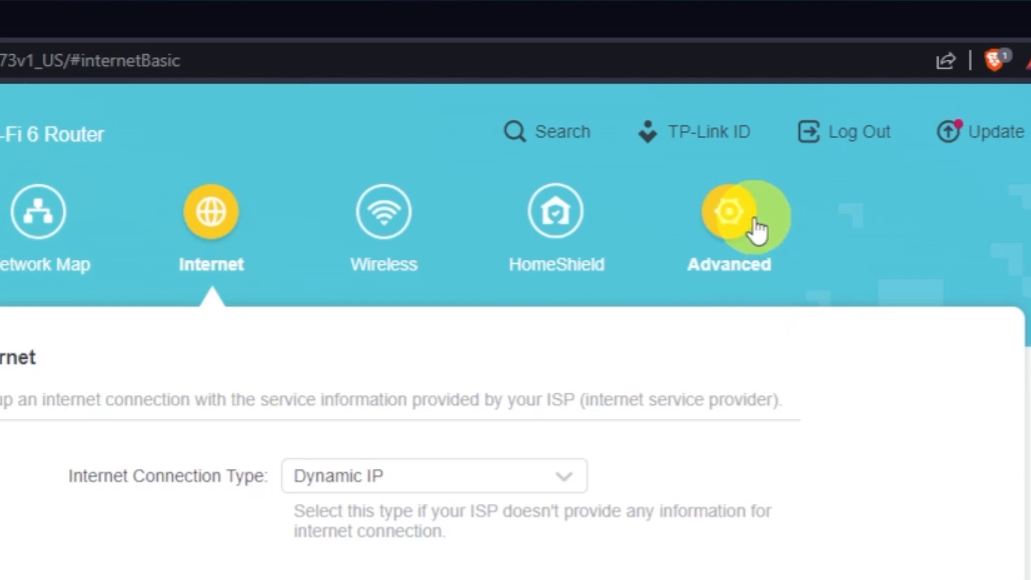
# Reboot the router from the Advanced System > Reboot page to apply the new settings
pyautogui.click(729, 218)
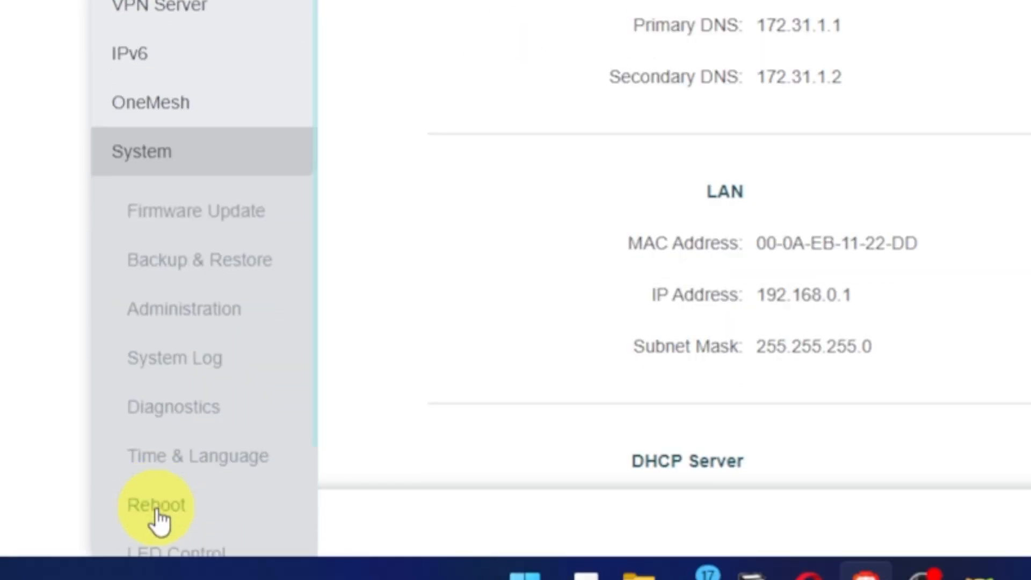
pyautogui.click(157, 505)
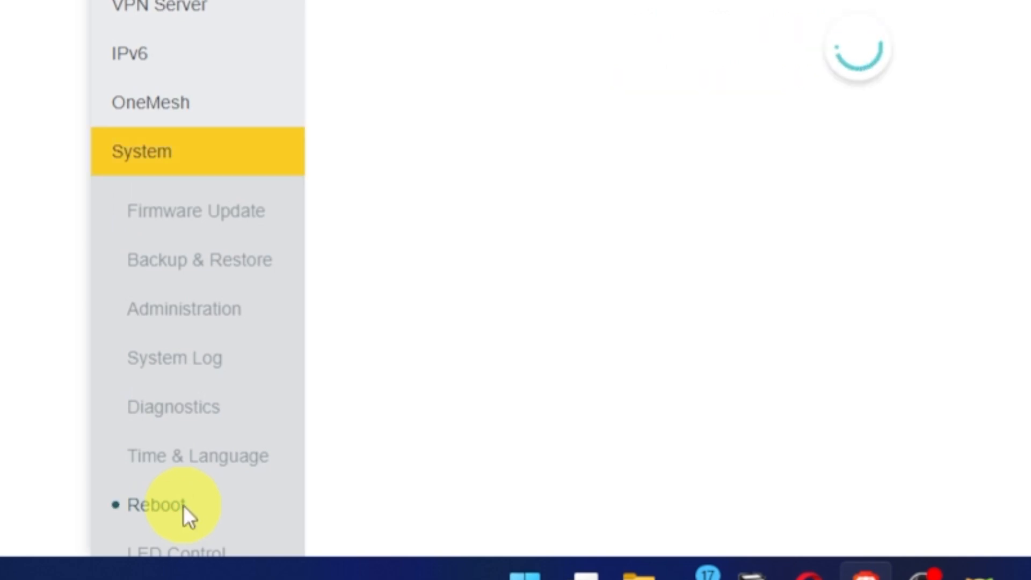
pyautogui.click(158, 505)
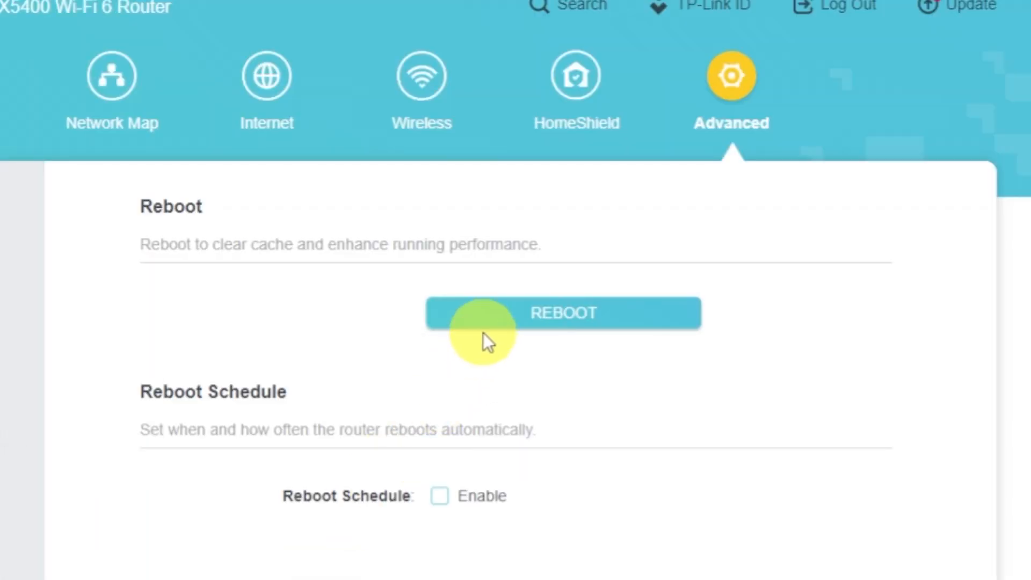
pyautogui.click(562, 313)
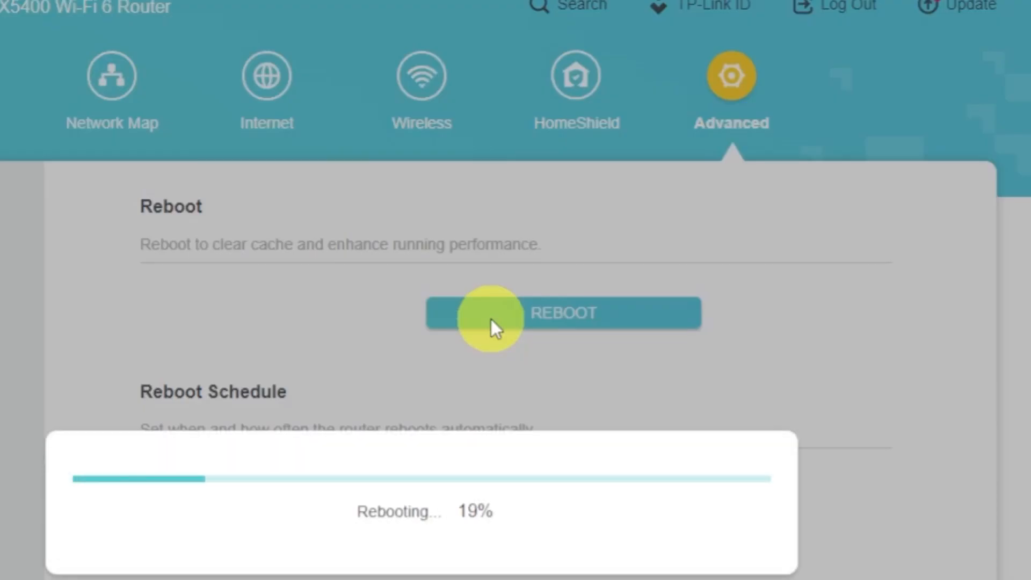